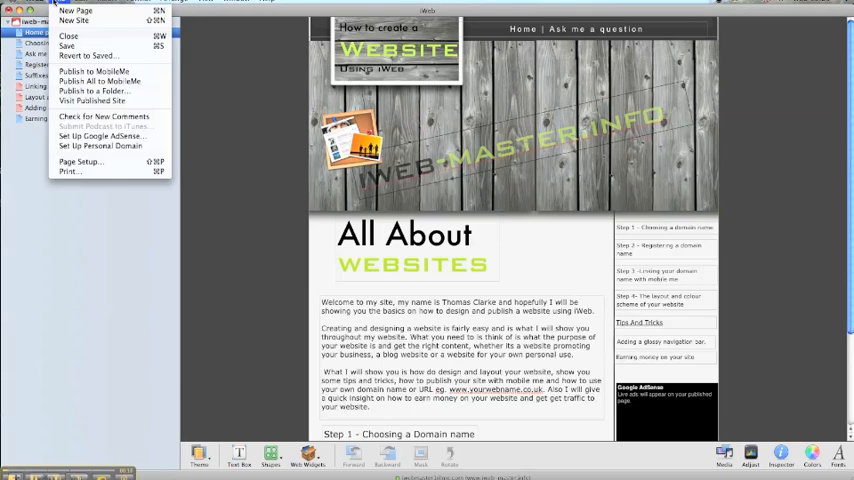
pyautogui.moveTo(100, 146)
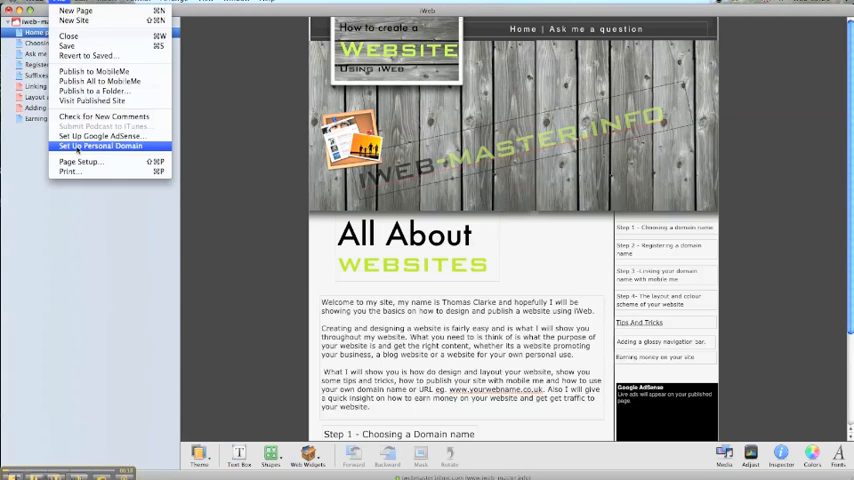
# Choose Set Up Personal Domain in iWeb to open the MobileMe account page.
pyautogui.click(100, 146)
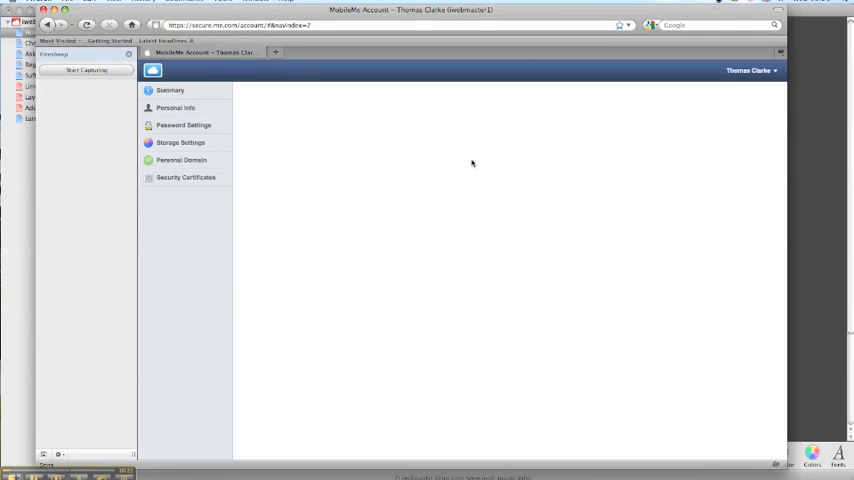
pyautogui.click(181, 160)
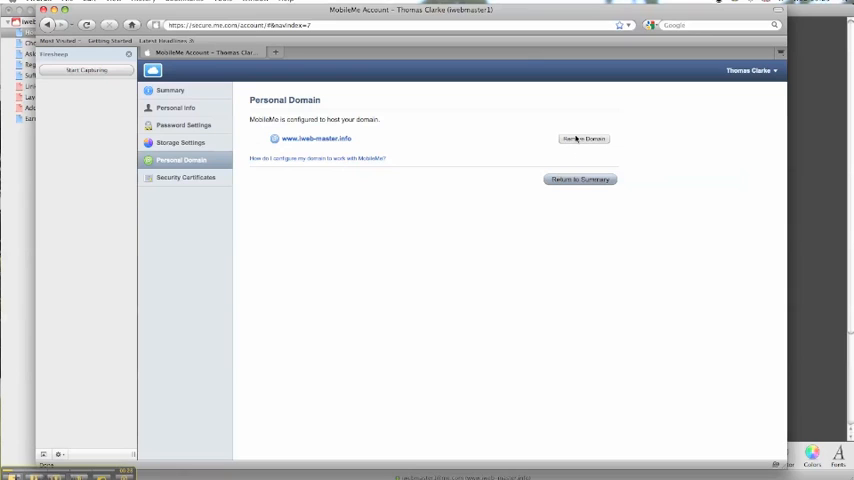
pyautogui.moveTo(475, 127)
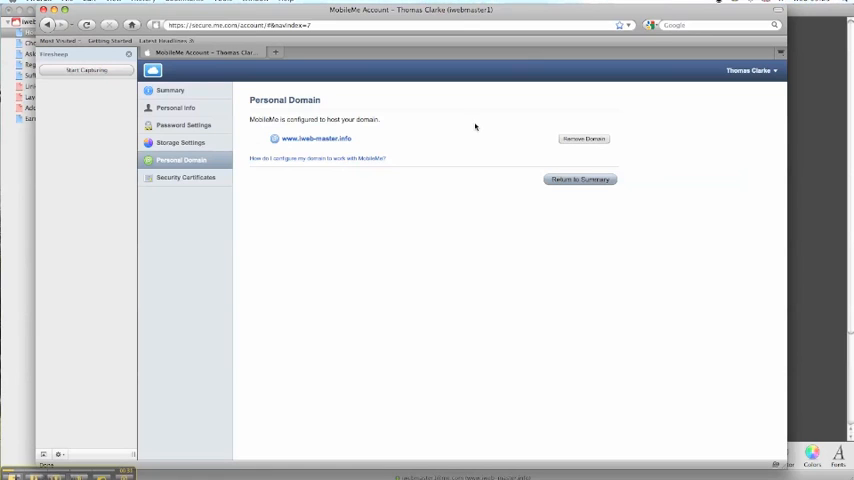
pyautogui.click(583, 138)
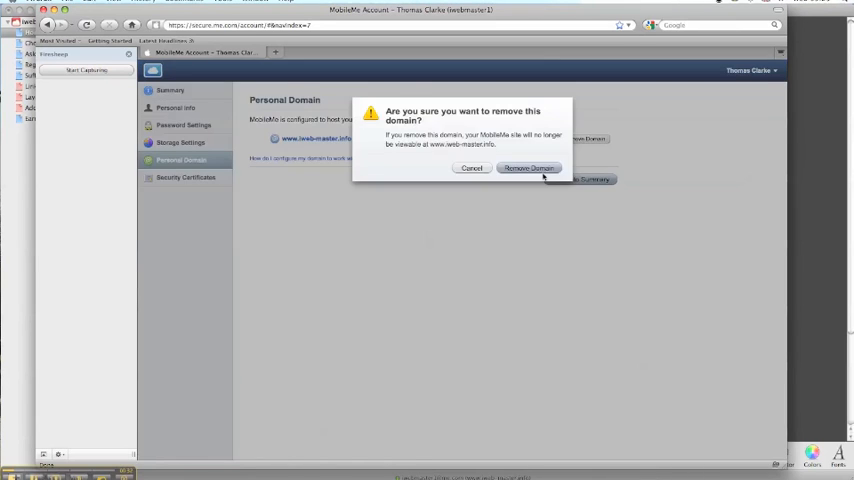
pyautogui.click(529, 168)
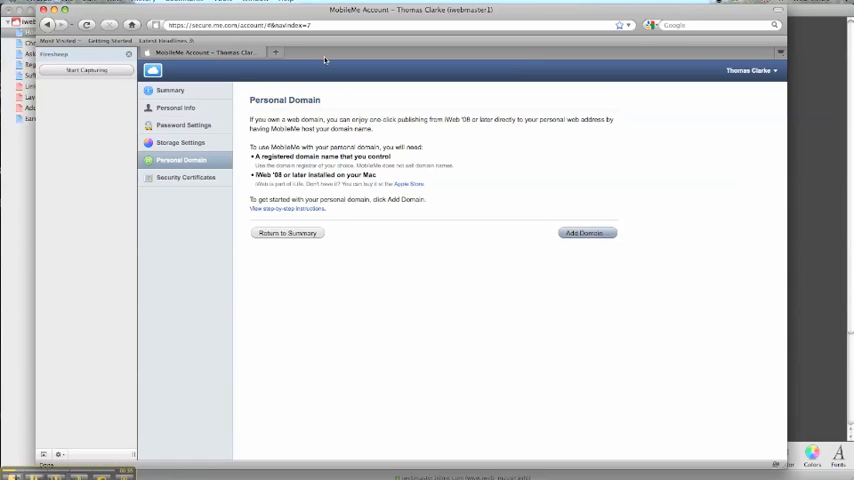
pyautogui.moveTo(585, 233)
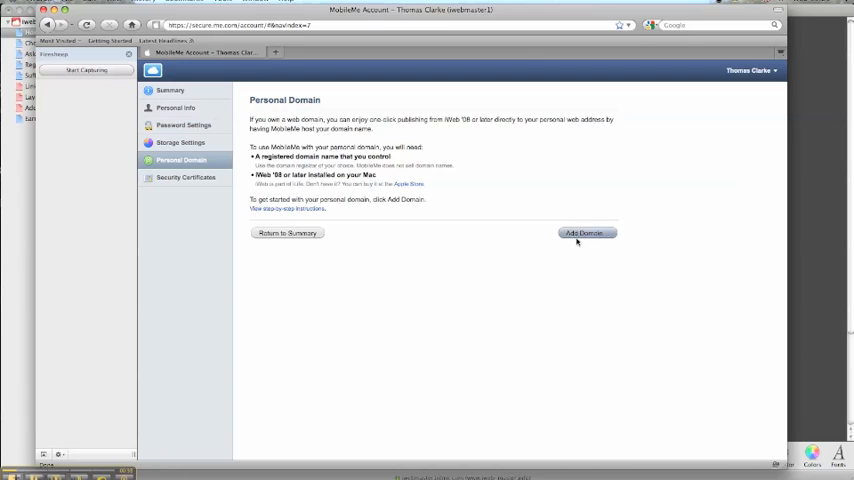
# Add iweb-master.info as the MobileMe personal domain and complete the setup.
pyautogui.click(585, 233)
pyautogui.write('iweb-master.info')
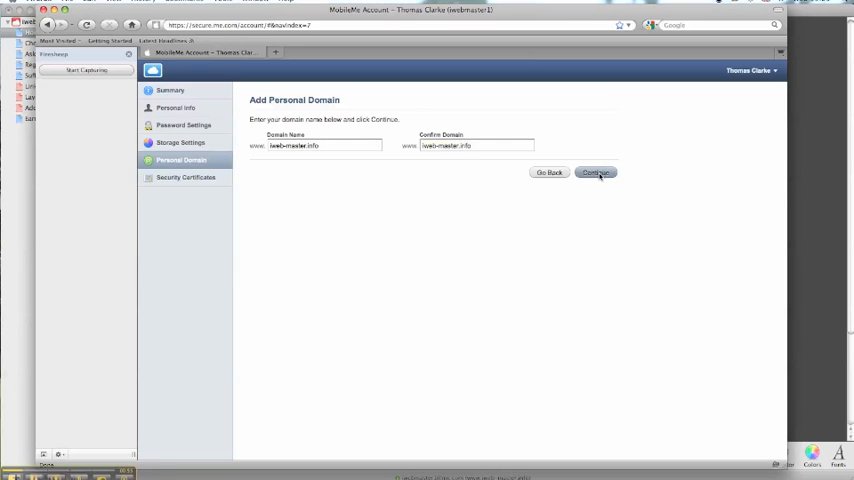
pyautogui.click(595, 172)
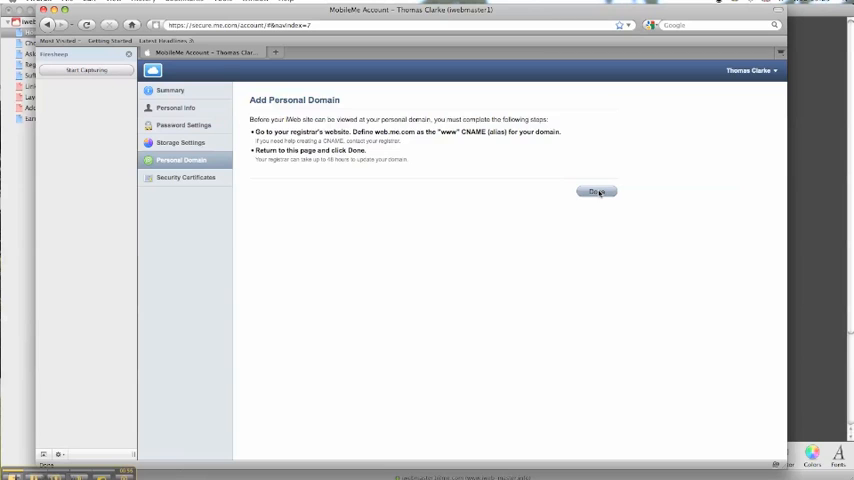
pyautogui.click(597, 192)
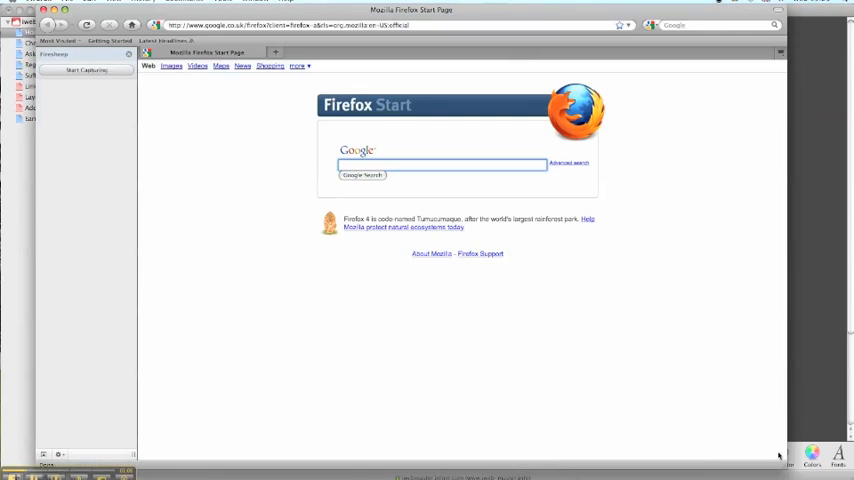
pyautogui.moveTo(408, 146)
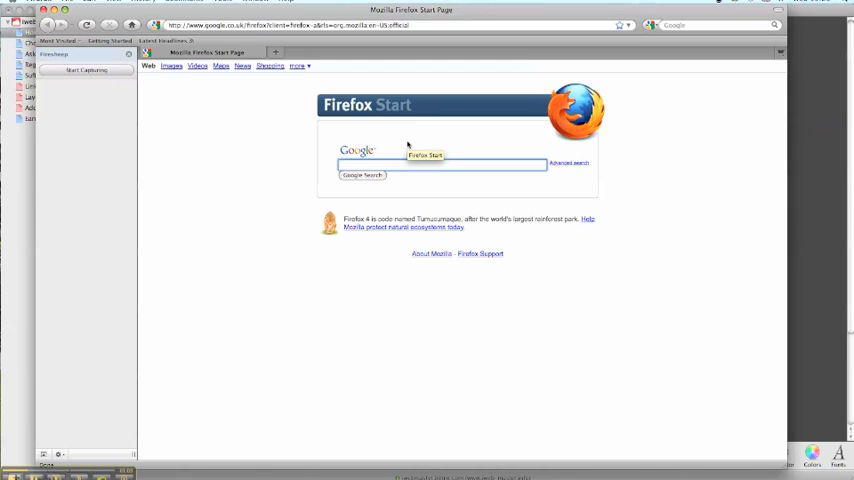
# Search for GoDaddy in Firefox and open the Go Daddy homepage.
pyautogui.write('goo')
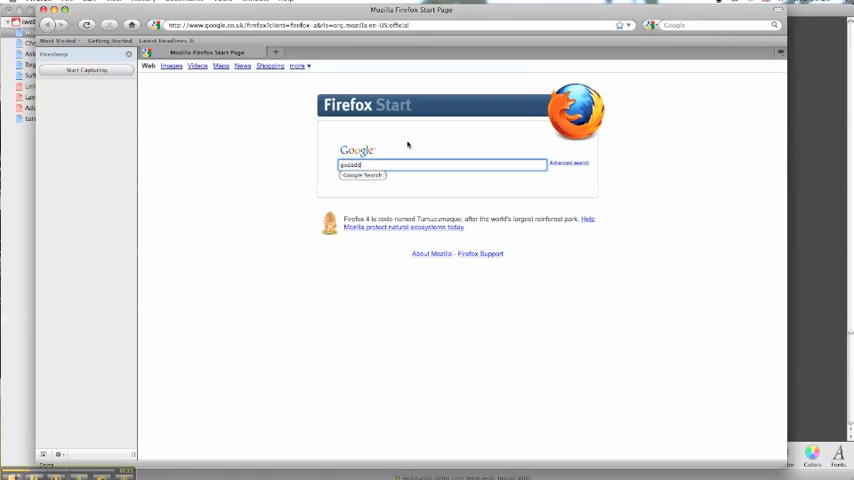
pyautogui.click(362, 175)
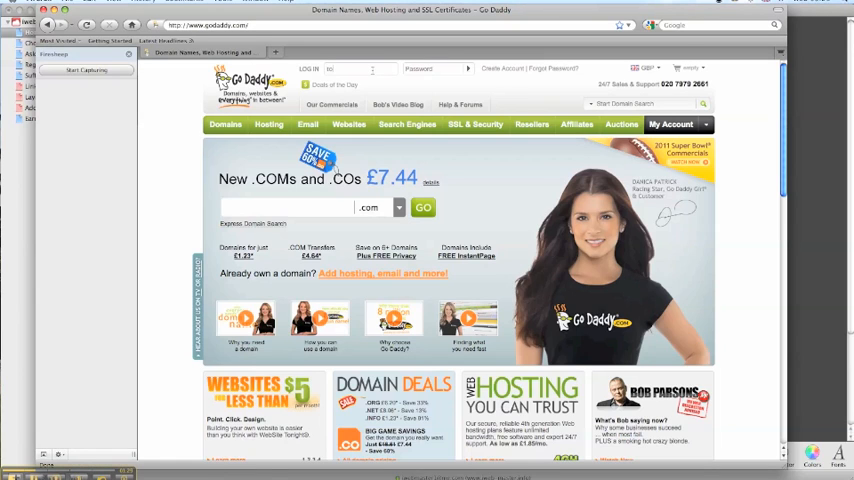
pyautogui.write('tomcarke')
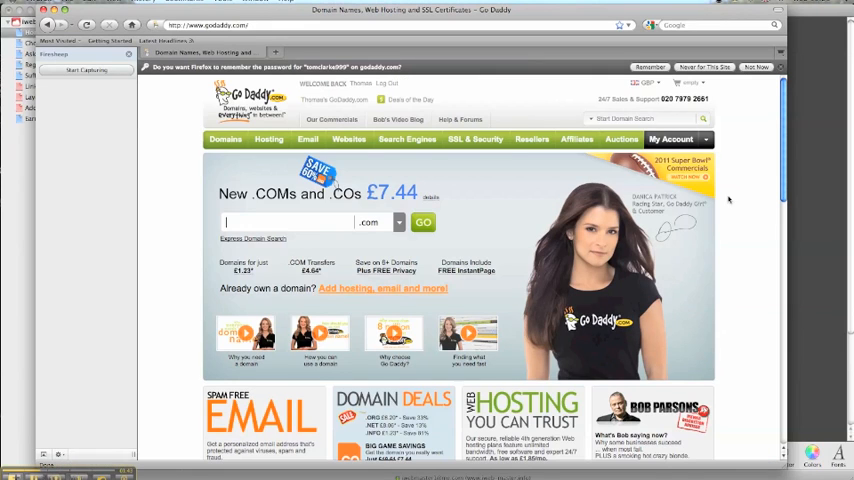
pyautogui.click(670, 139)
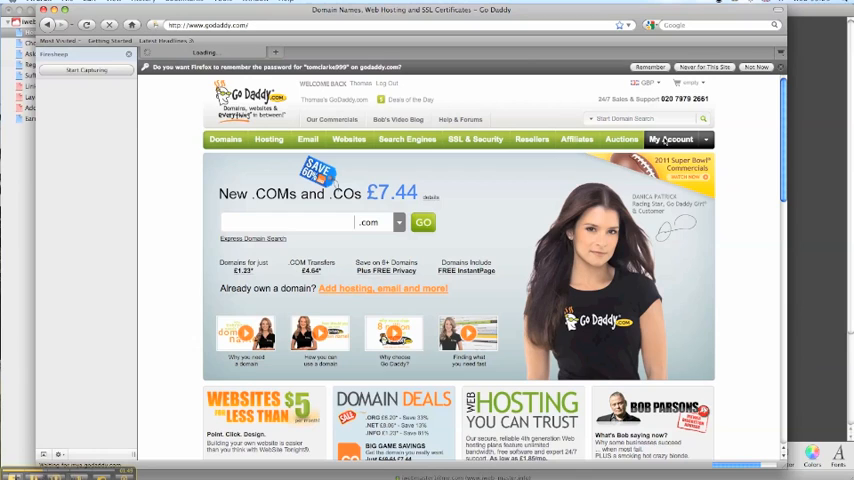
pyautogui.click(673, 139)
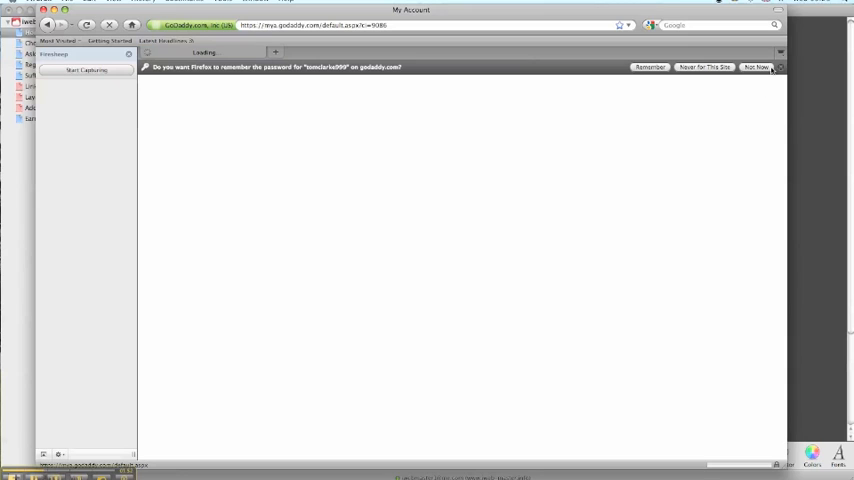
# Decline saving the password and open the IWEB-MASTER.INFO domain details.
pyautogui.click(757, 67)
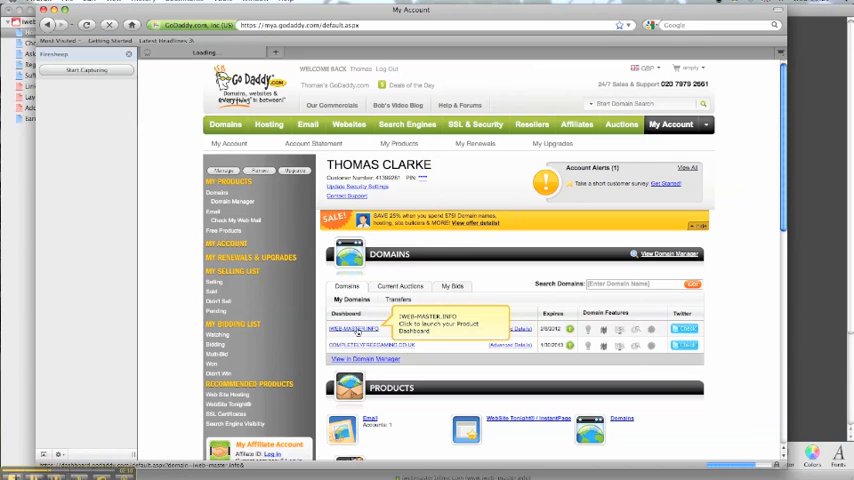
pyautogui.click(355, 329)
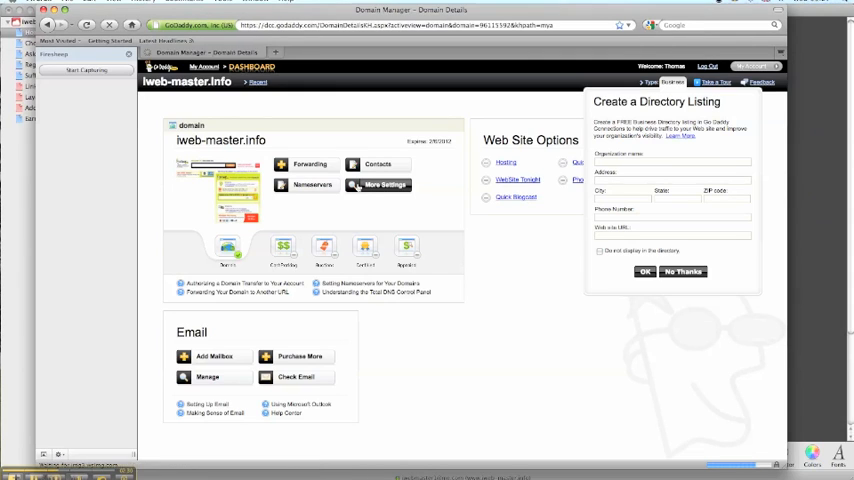
# Launch DNS Manager from More Settings to open the iweb-master.info Zone File Editor.
pyautogui.click(683, 271)
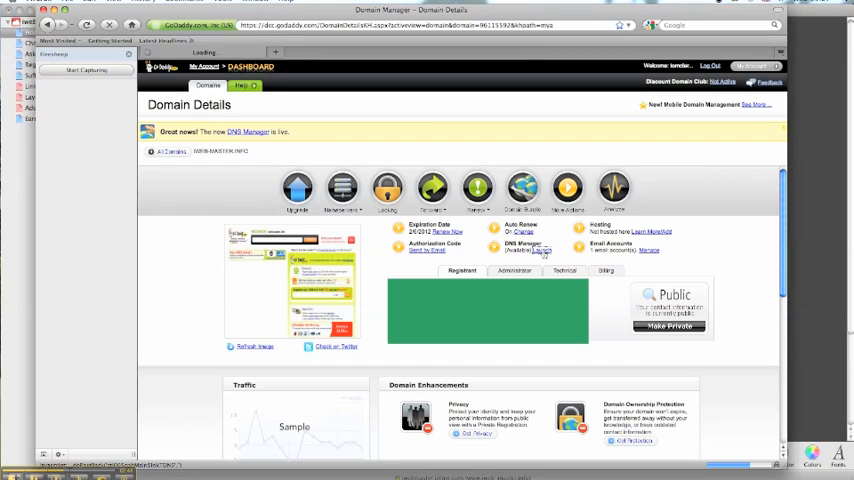
pyautogui.click(541, 251)
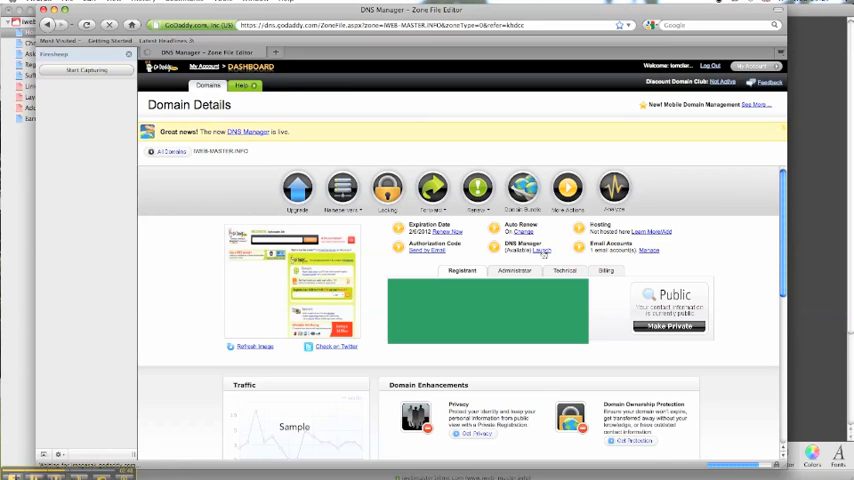
pyautogui.click(540, 251)
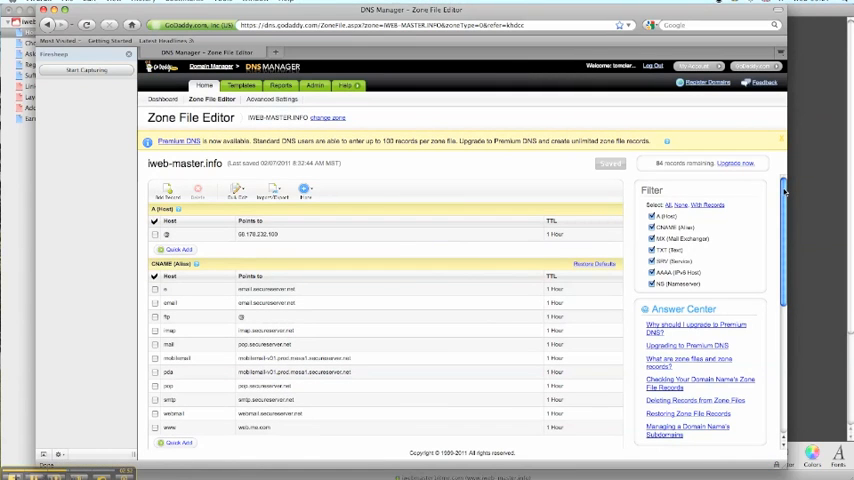
# Set the www CNAME record's Points to value to web.me.com.
pyautogui.scroll(-3)
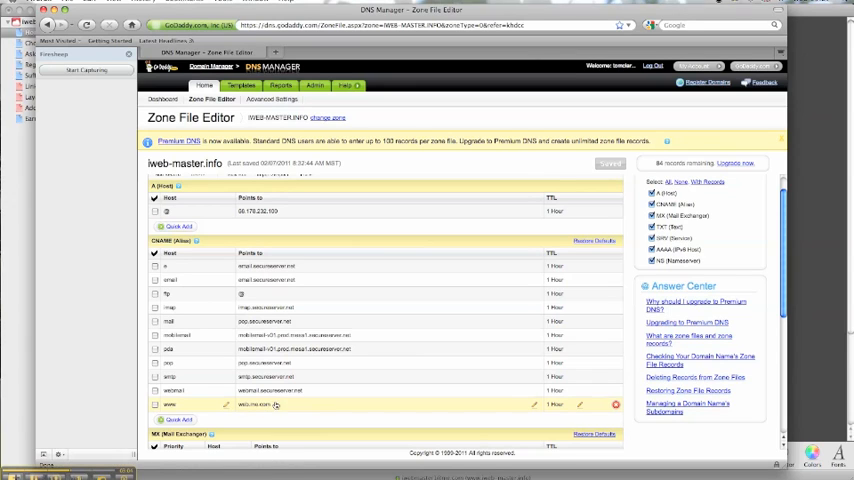
pyautogui.click(265, 405)
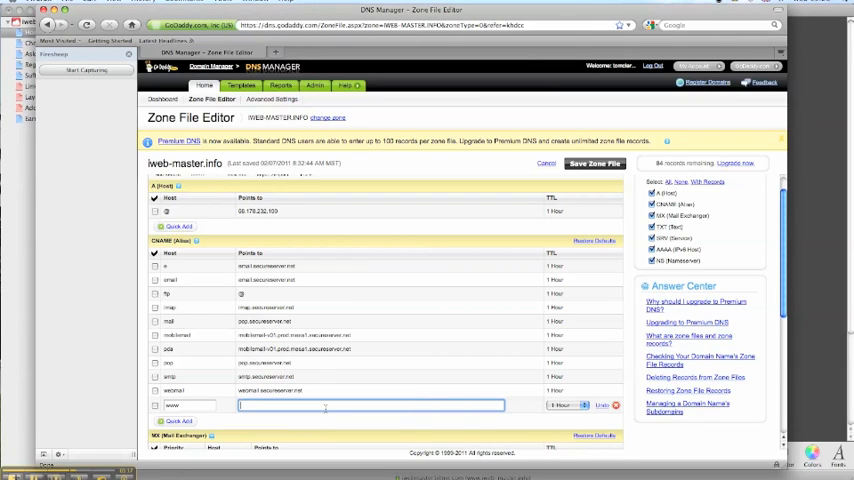
pyautogui.write('web.me.com')
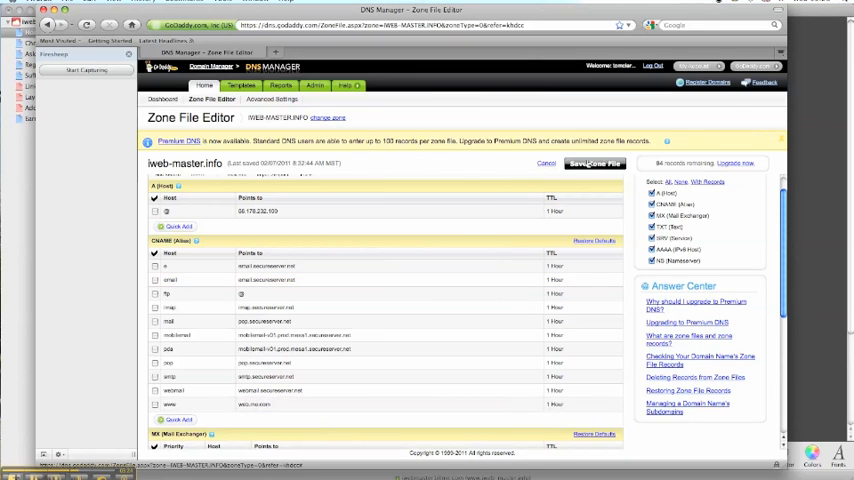
# Save the zone file, confirm the change, and acknowledge the success message.
pyautogui.click(594, 163)
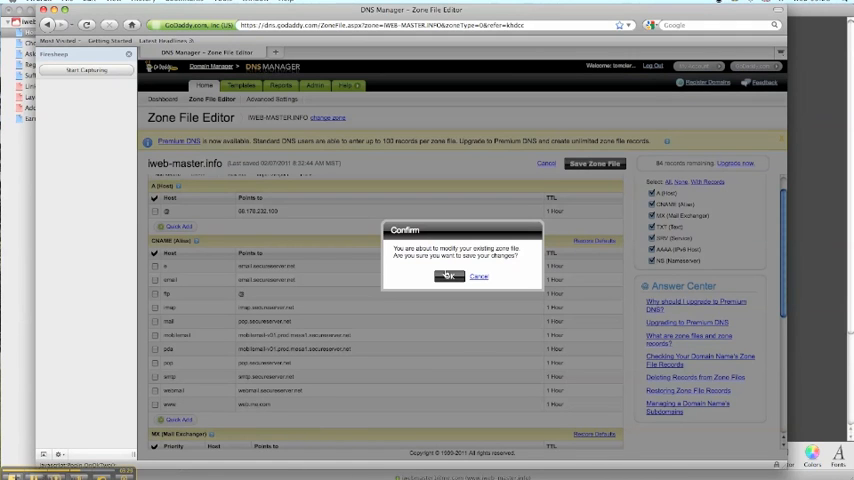
pyautogui.click(449, 276)
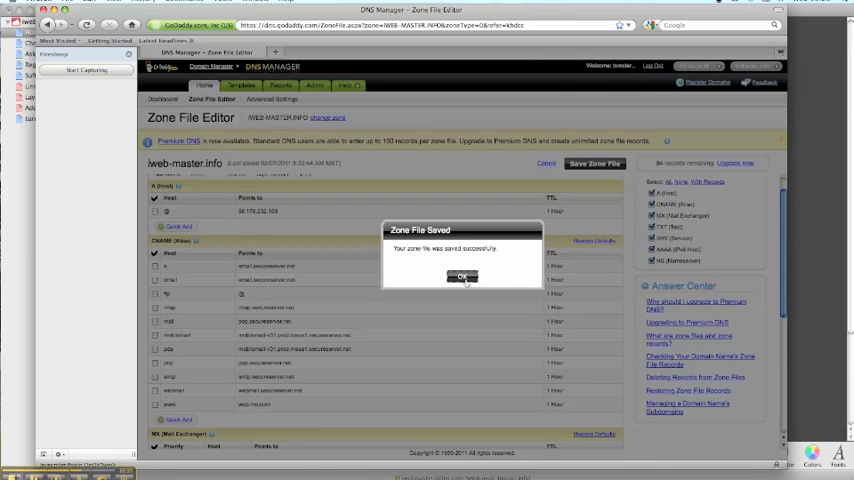
pyautogui.click(462, 277)
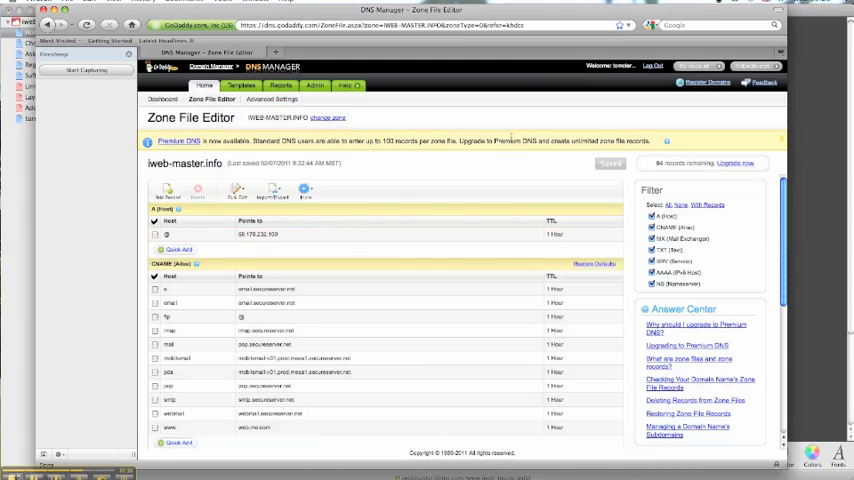
pyautogui.moveTo(427, 152)
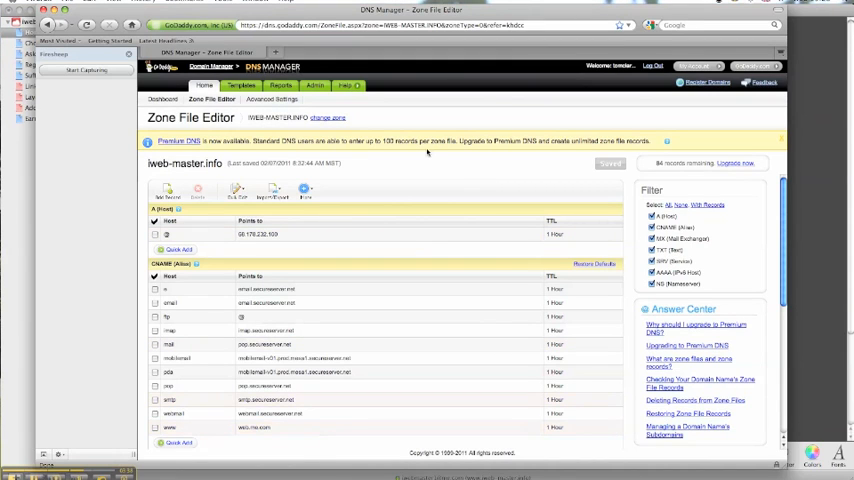